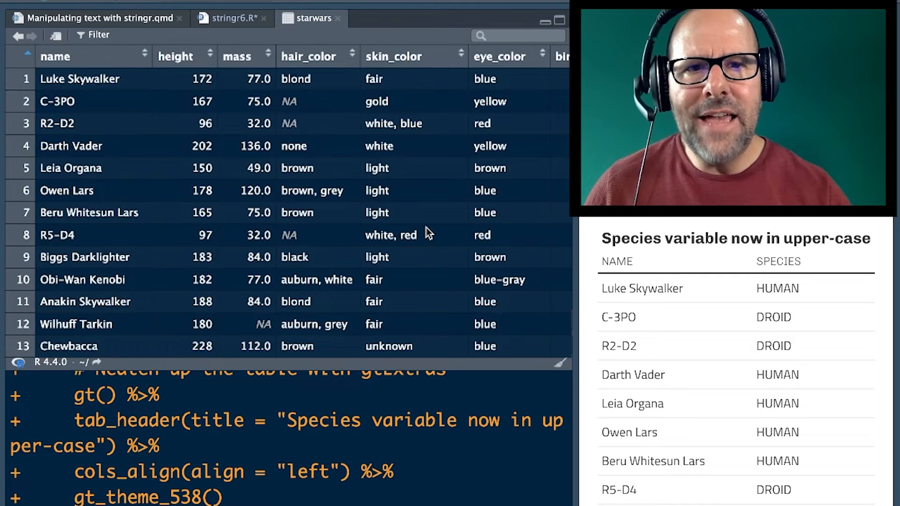
Return from the starwars data viewer to the stringr6.R script
scroll("right", 3)
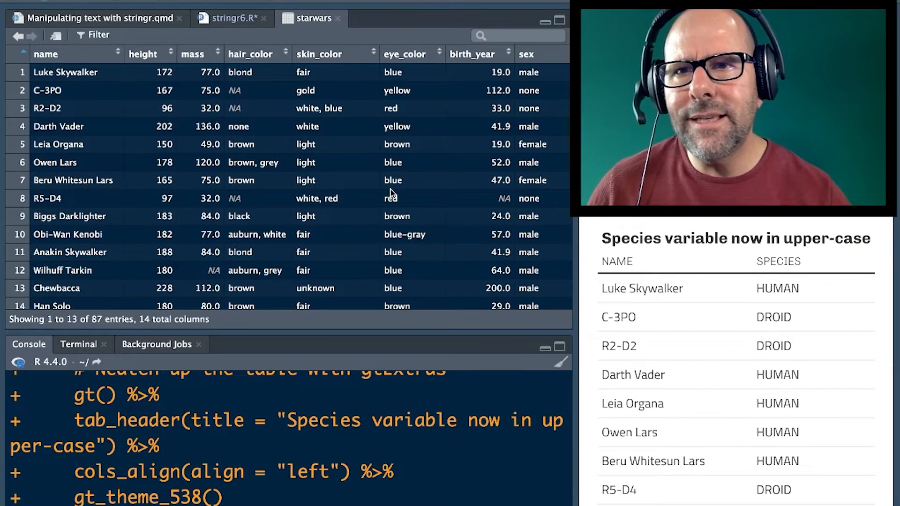
left_click(226, 17)
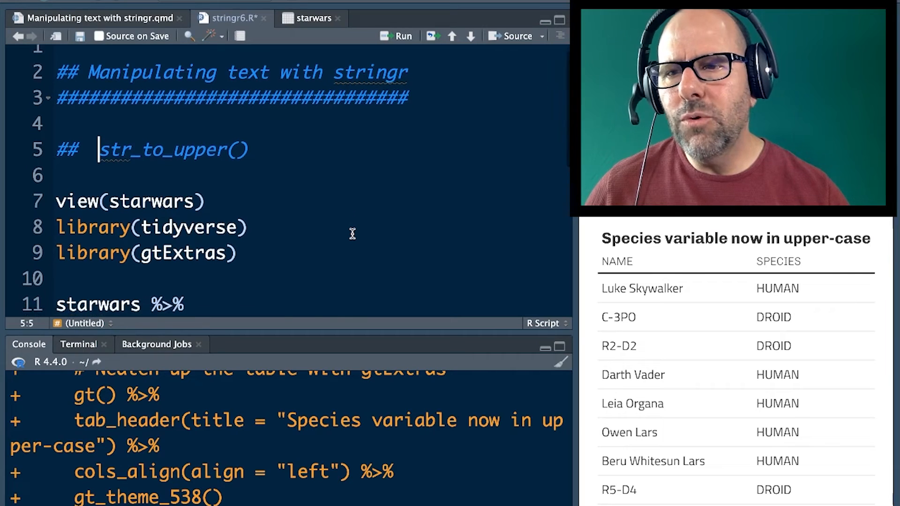
scroll("down", 3)
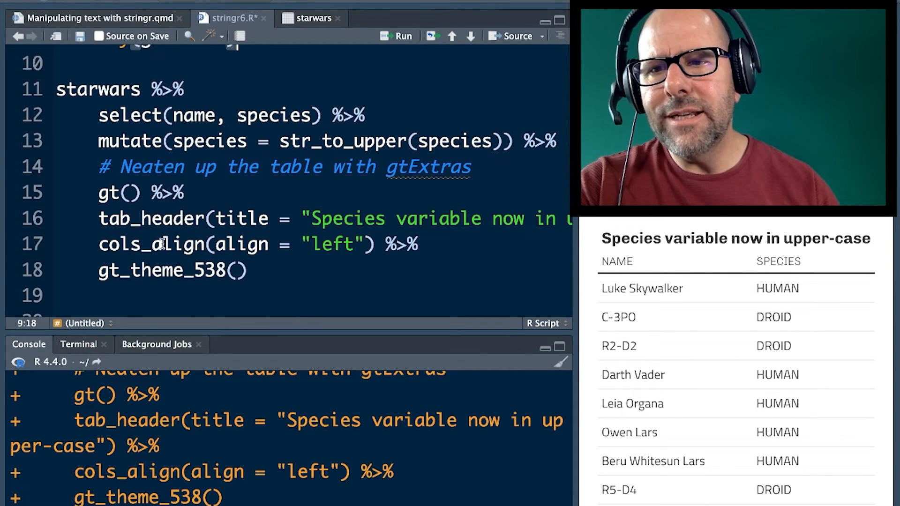
double_click(144, 244)
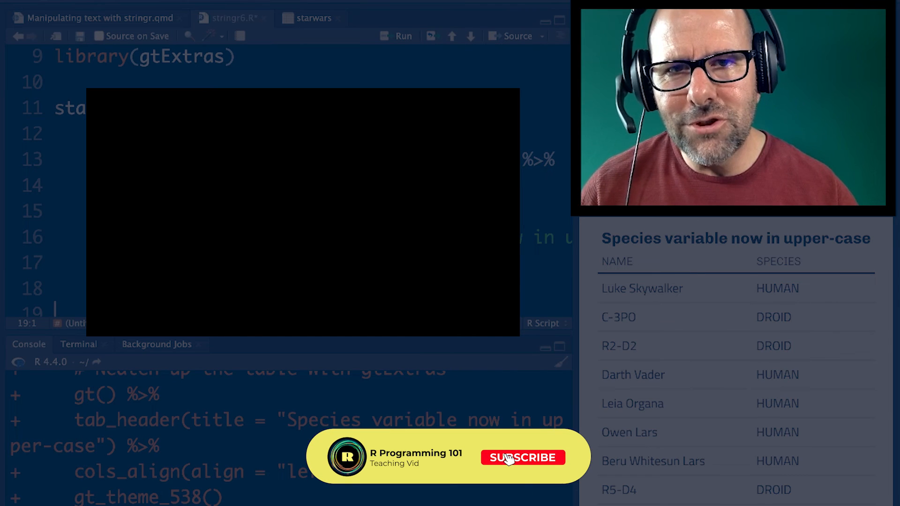
left_click(522, 457)
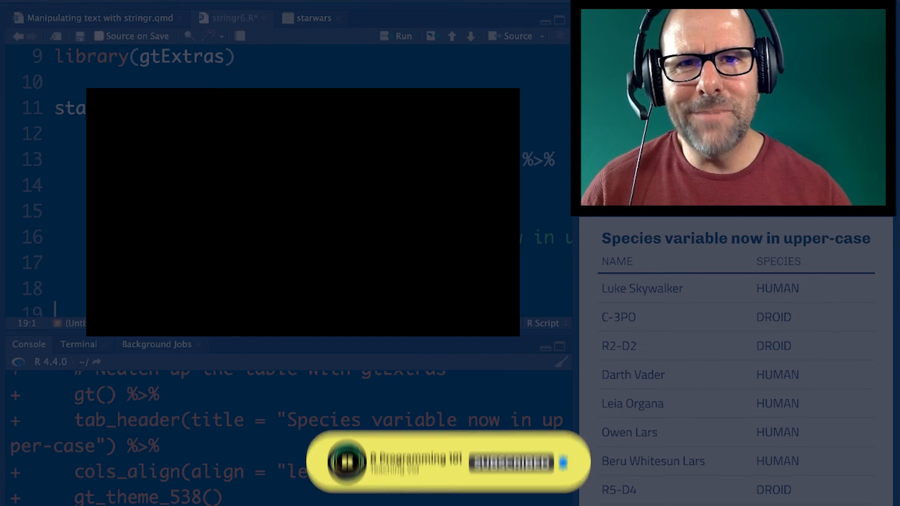